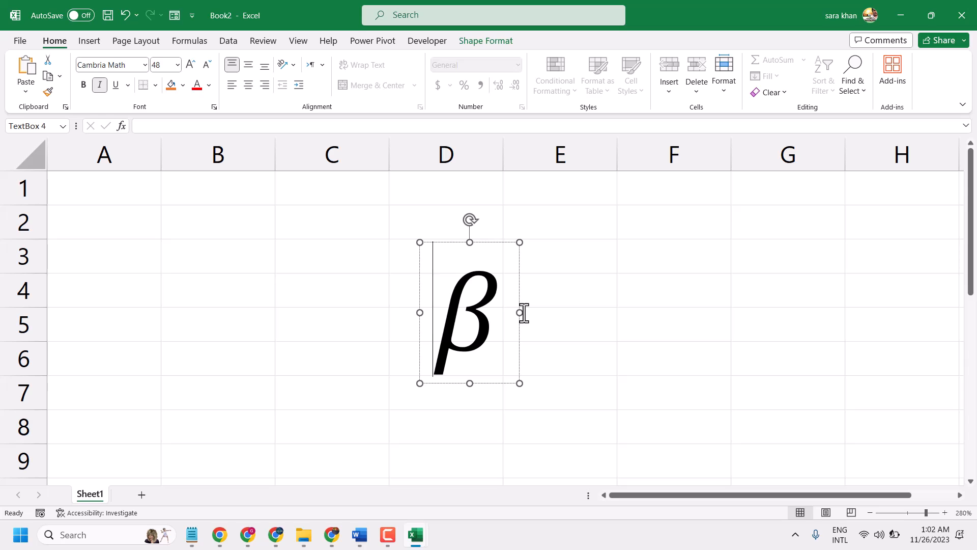
Select cell B3 away from the old box and insert a new empty equation placeholder.
click(559, 257)
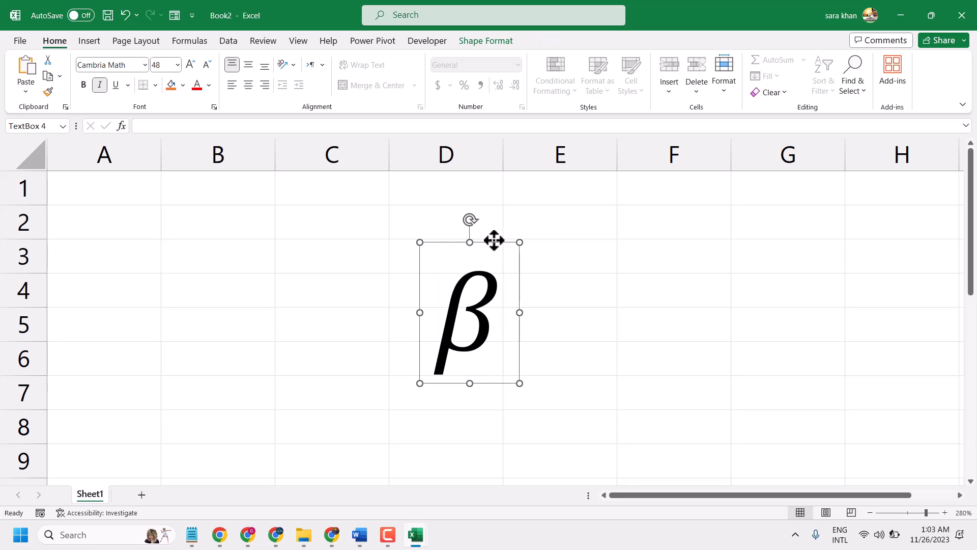
click(559, 256)
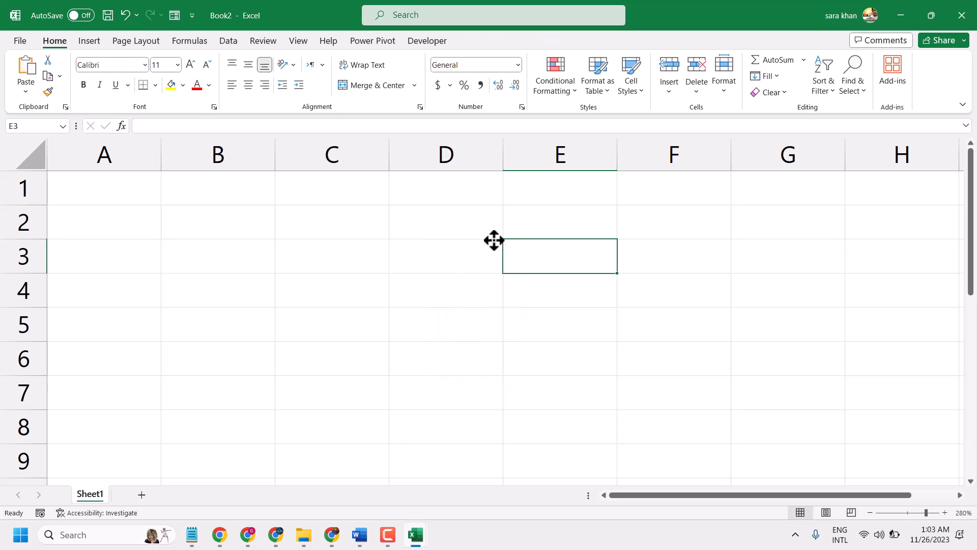
click(218, 256)
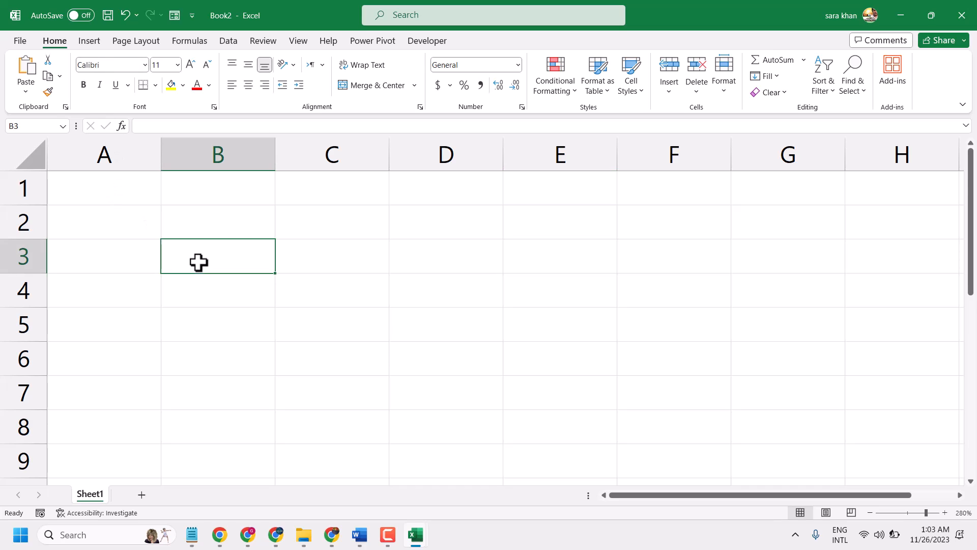
click(89, 41)
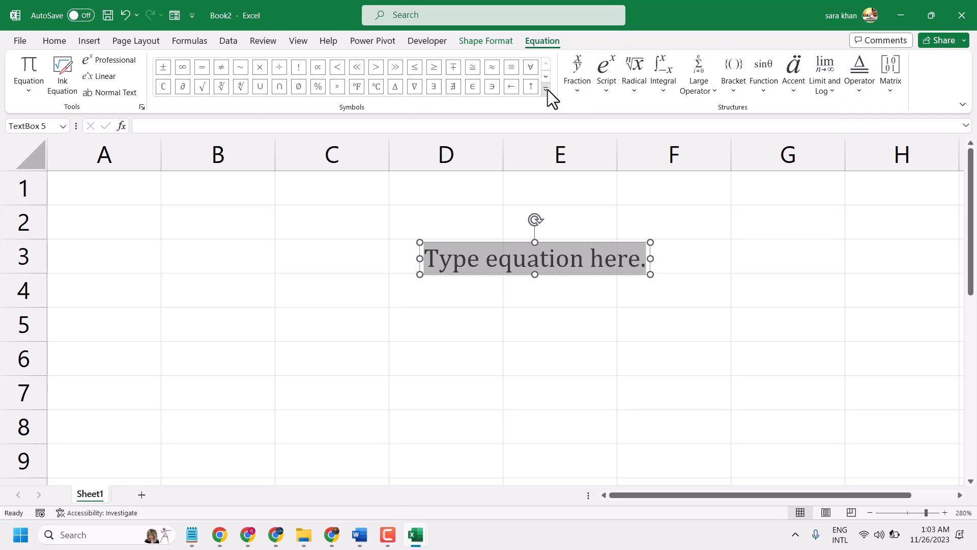
Insert the Greek β symbol from the expanded Equation Symbols gallery.
click(545, 87)
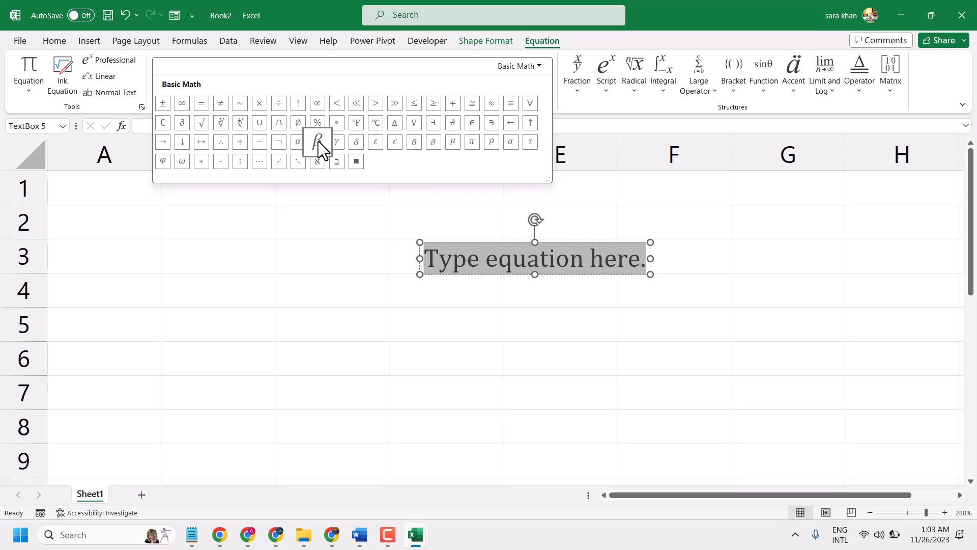
mouse_move(318, 142)
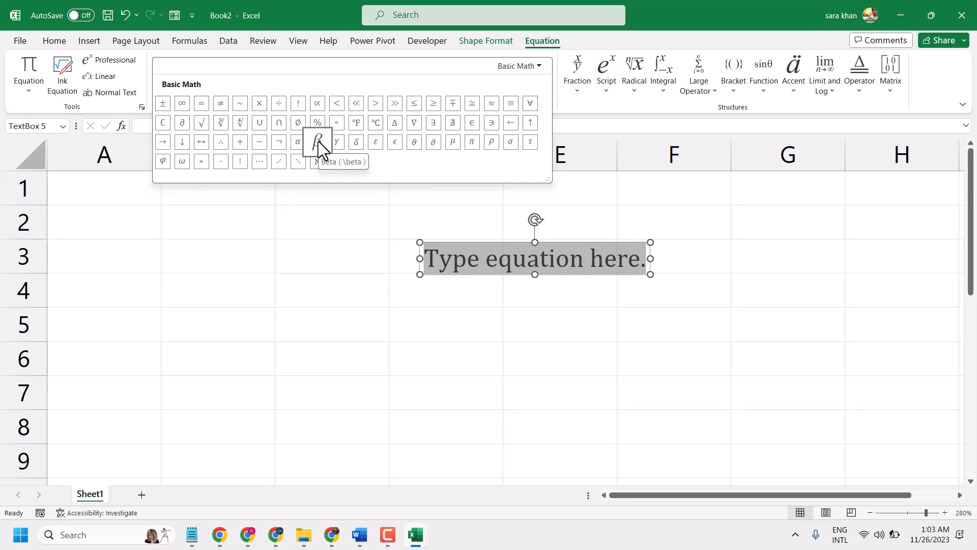
click(317, 142)
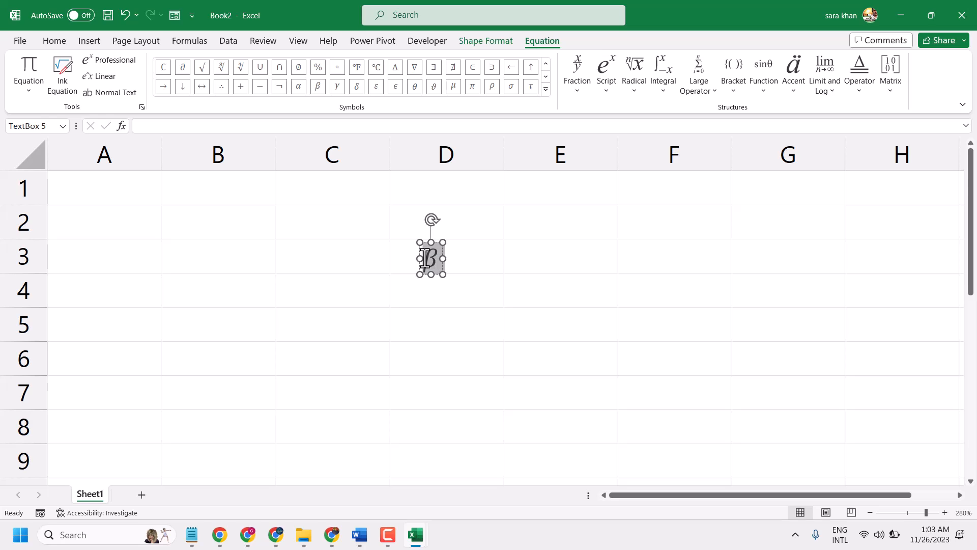
Set the beta symbol's font size to 44 point from the Home font options.
click(54, 41)
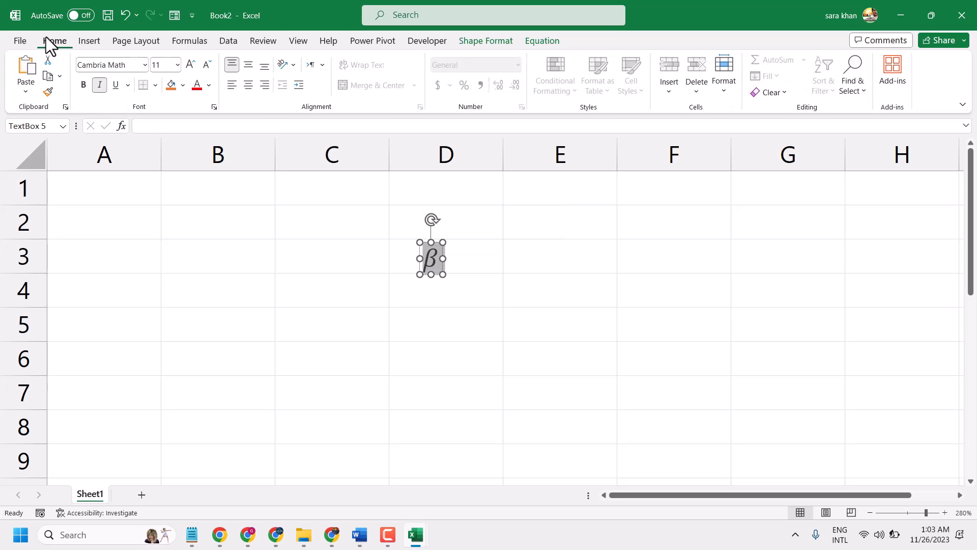
click(177, 64)
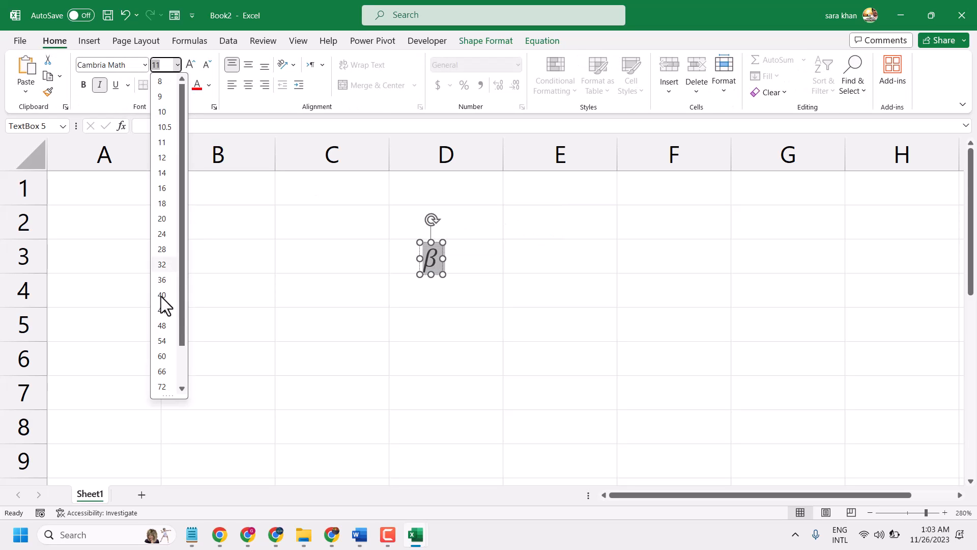
click(162, 294)
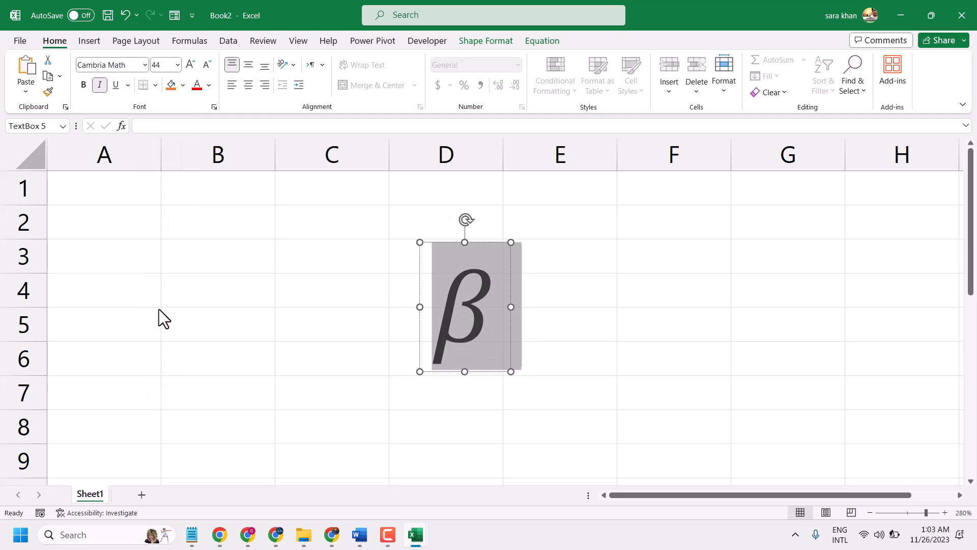
mouse_move(541, 310)
text(\)
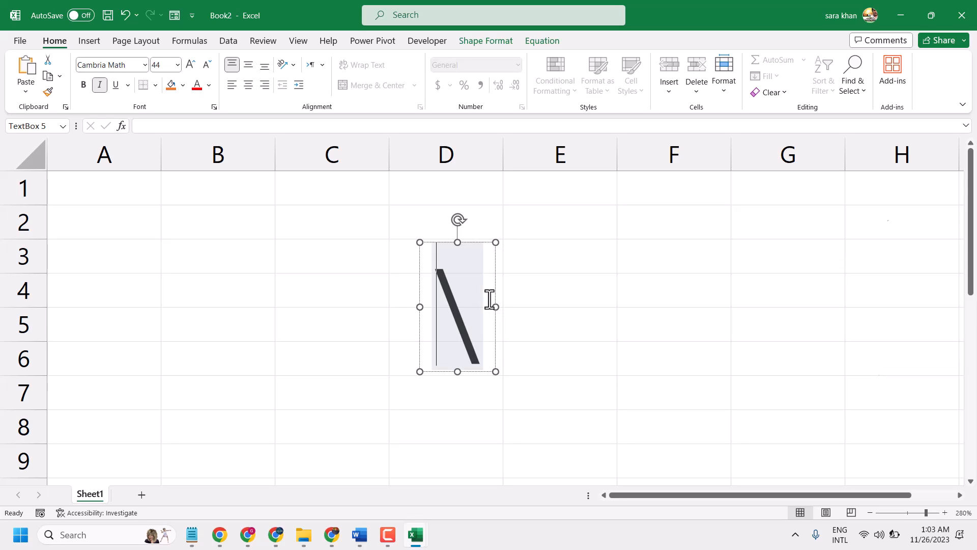
Enter the \beta shortcut in the equation box and convert it with Space.
text(b)
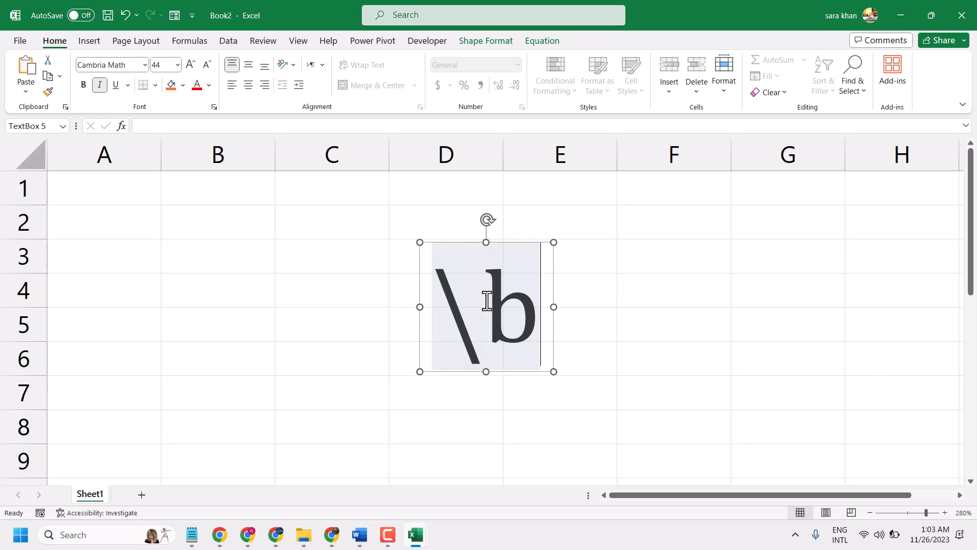
text(eta)
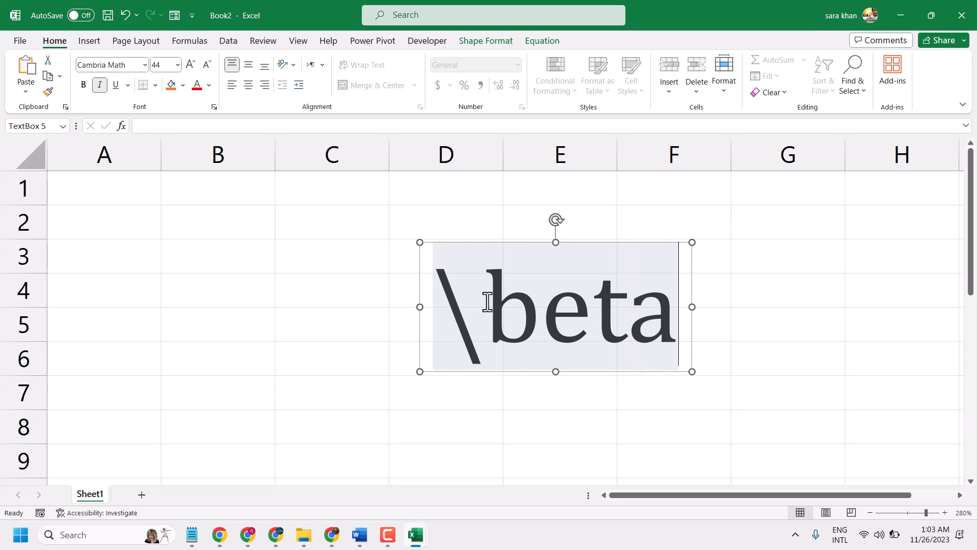
key(space)
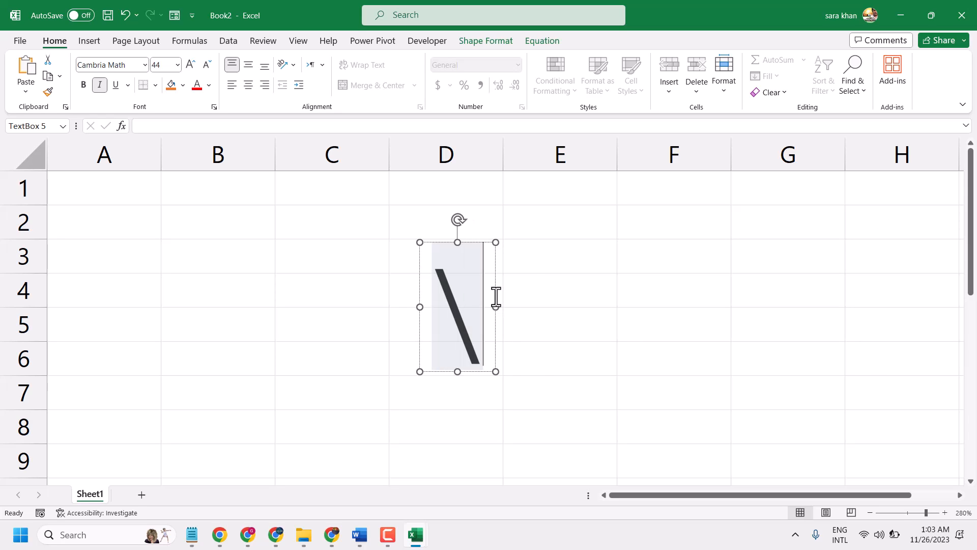
Enter the \alpha shortcut text in the equation box.
text(a)
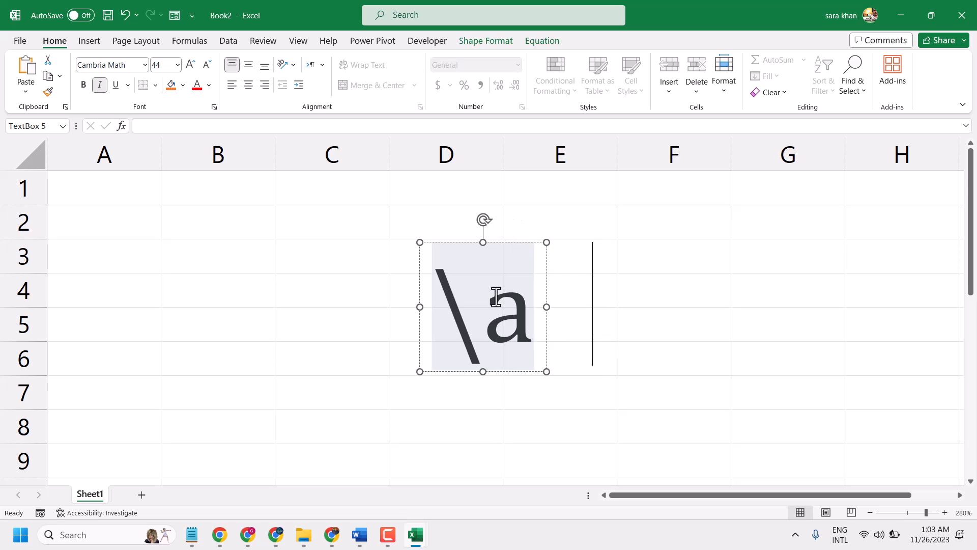
text(lph)
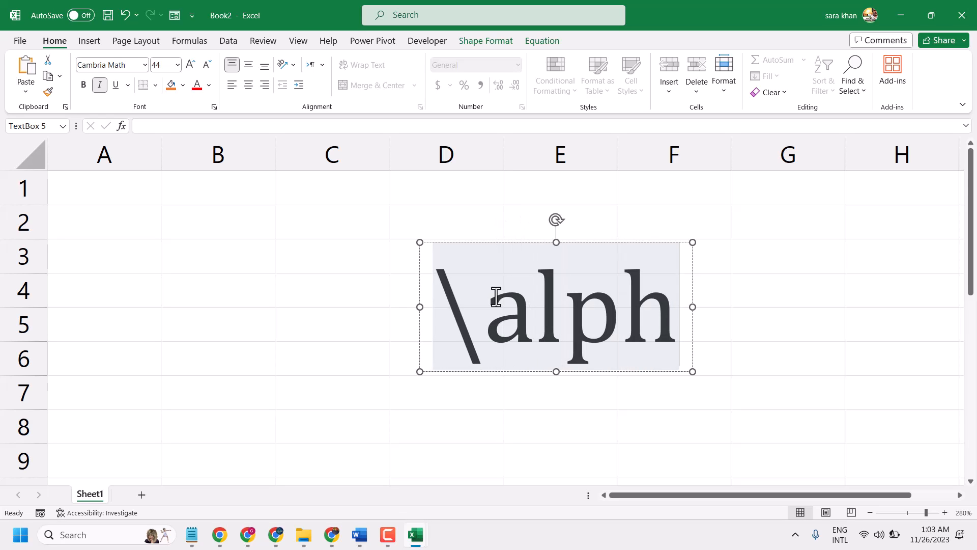
text(a)
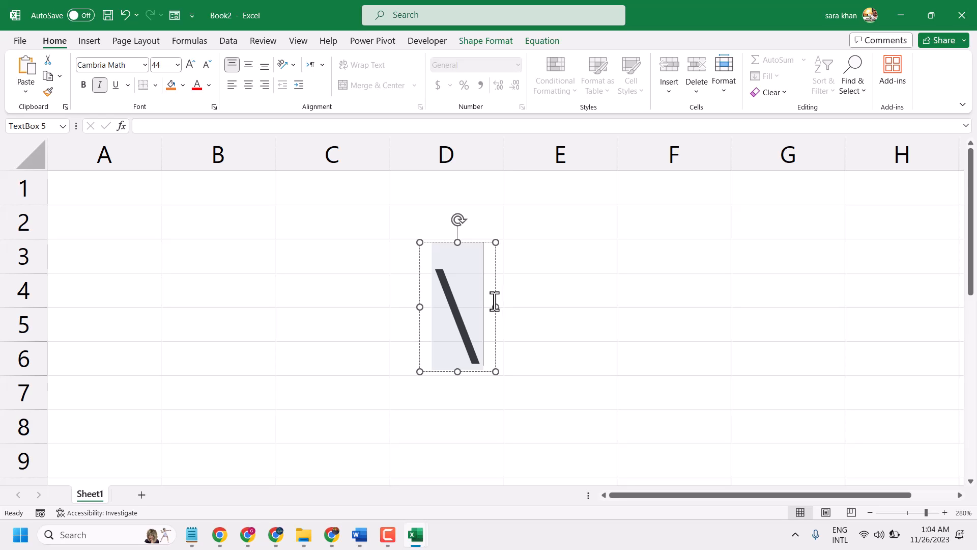
Enter the \theta shortcut text in the equation box.
text(thet)
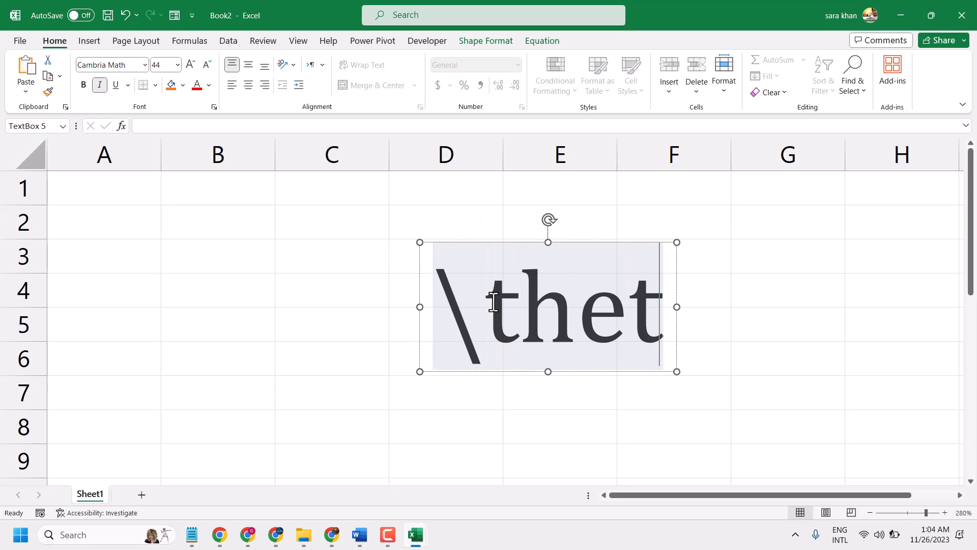
text(a)
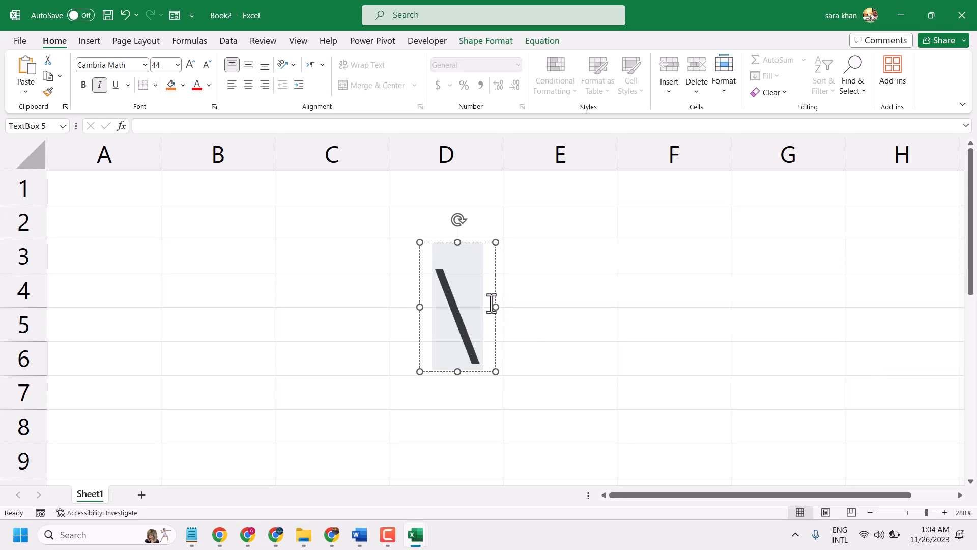
Enter the \delta shortcut text in the equation box.
text(del)
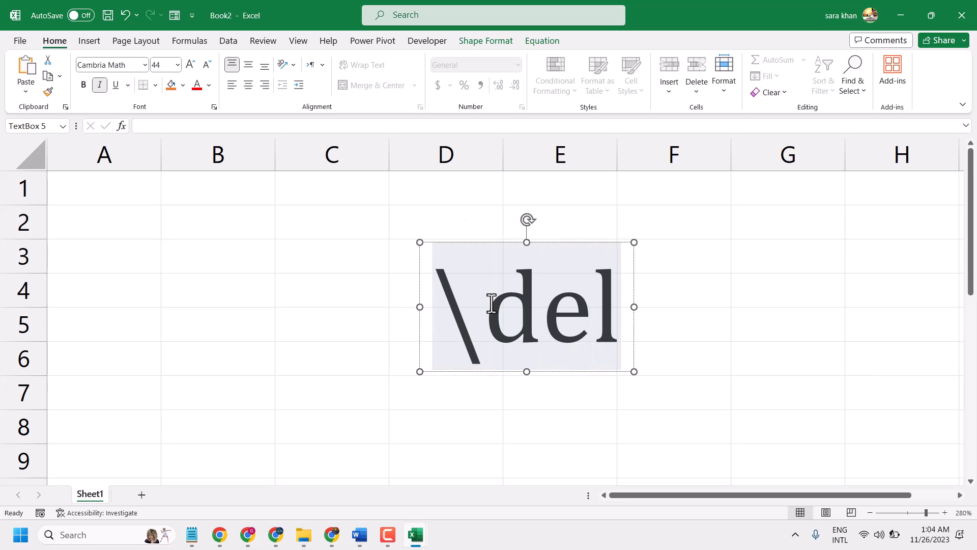
text(ta)
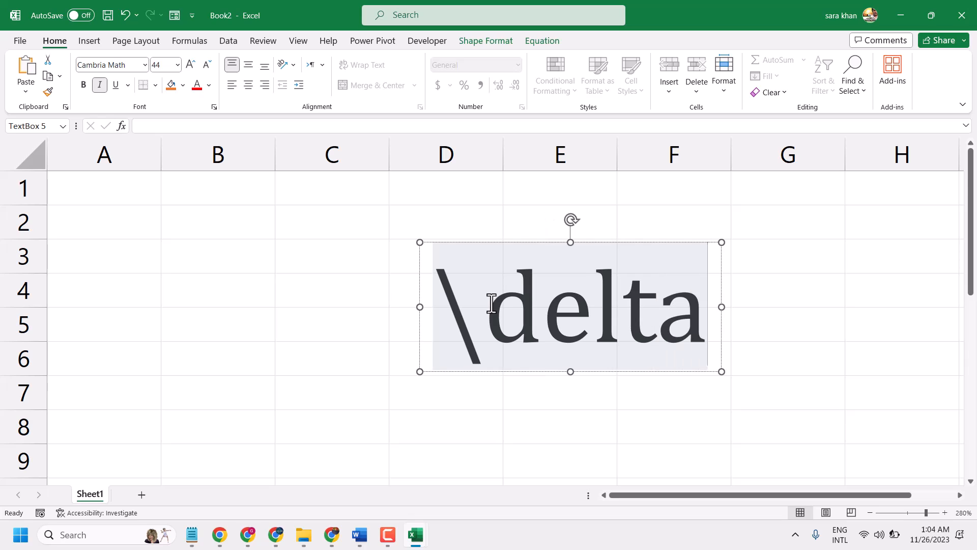